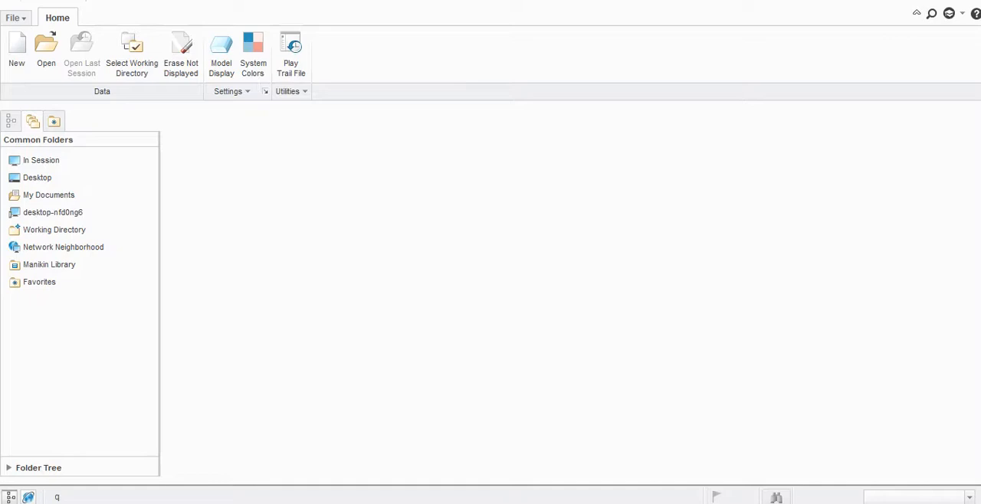
Erase all non-displayed objects from the session memory.
left_click(181, 49)
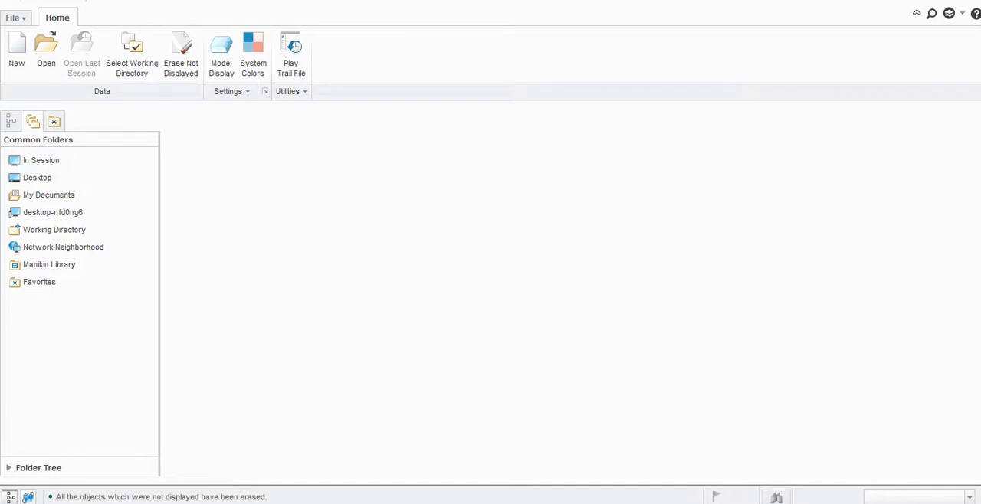
Create new sheet metal part PRT0001 using the mmns_part_sheetmetal template instead of the default.
left_click(16, 49)
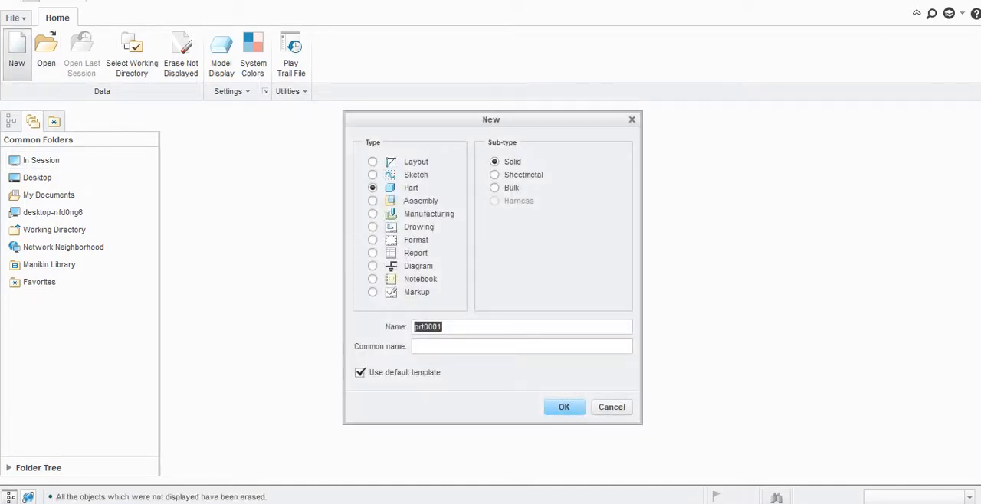
left_click(494, 175)
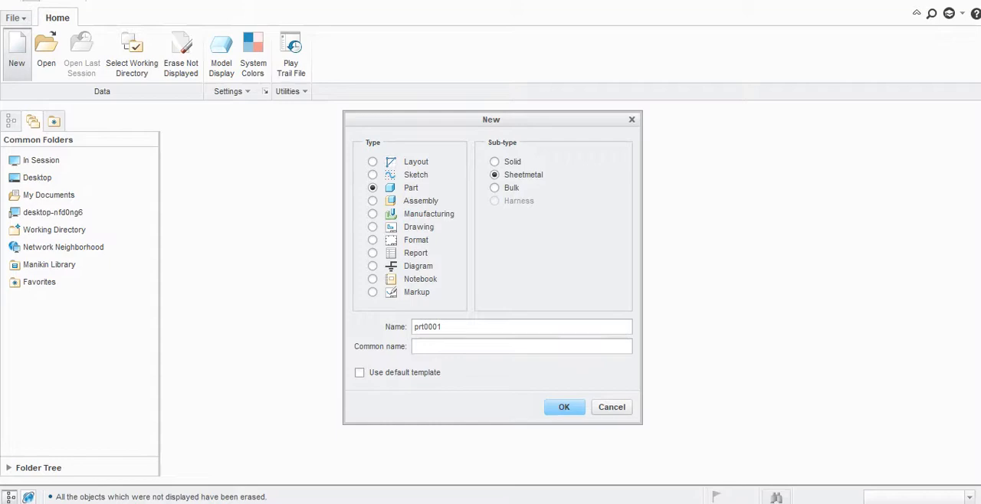
left_click(564, 407)
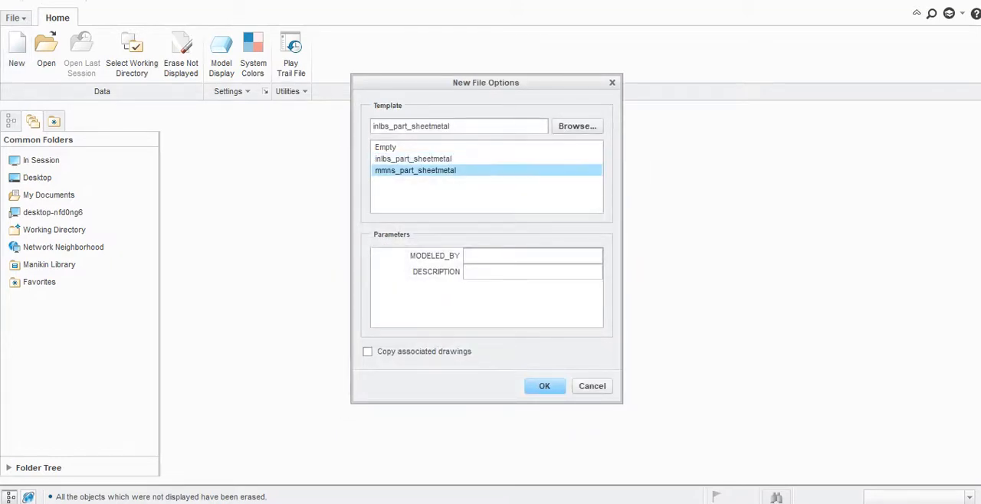
left_click(545, 385)
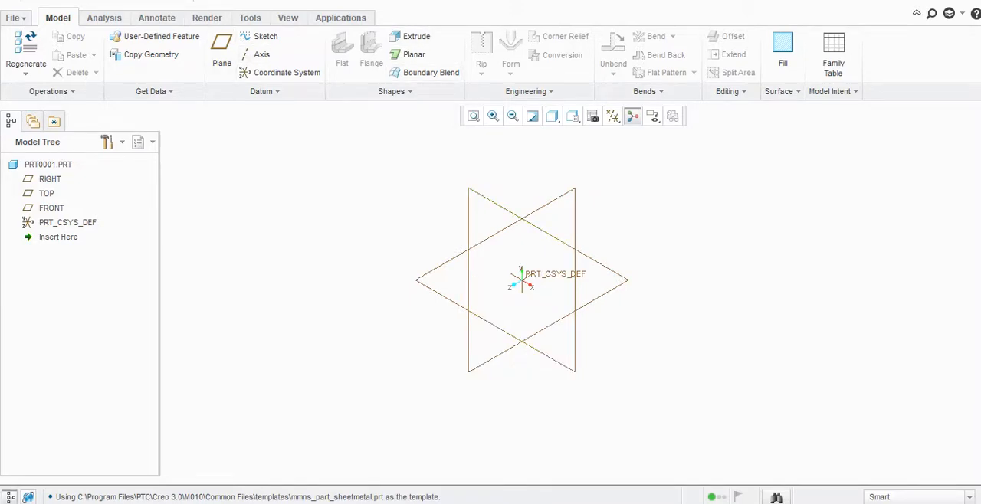
Extrude the first wall from an inclined inverted-V profile sketched on FRONT, 3.00 thick.
left_click(417, 37)
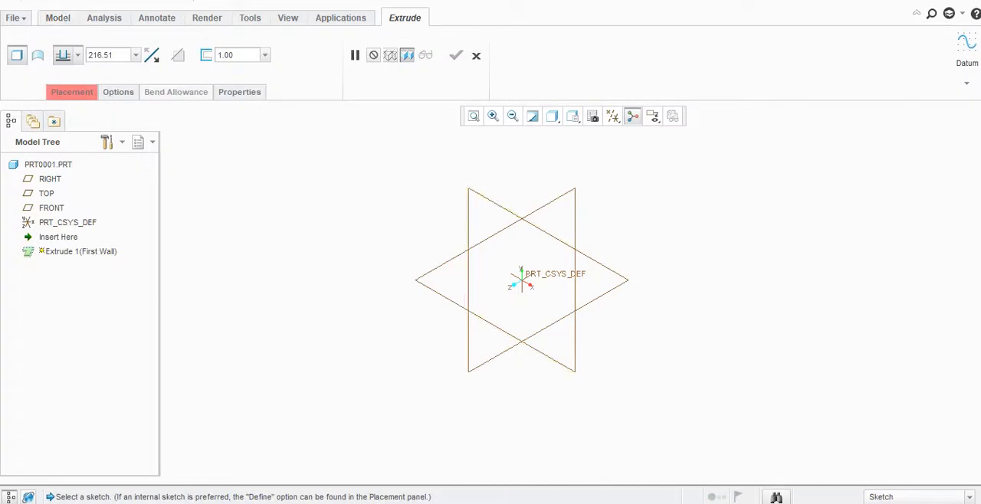
left_click(71, 92)
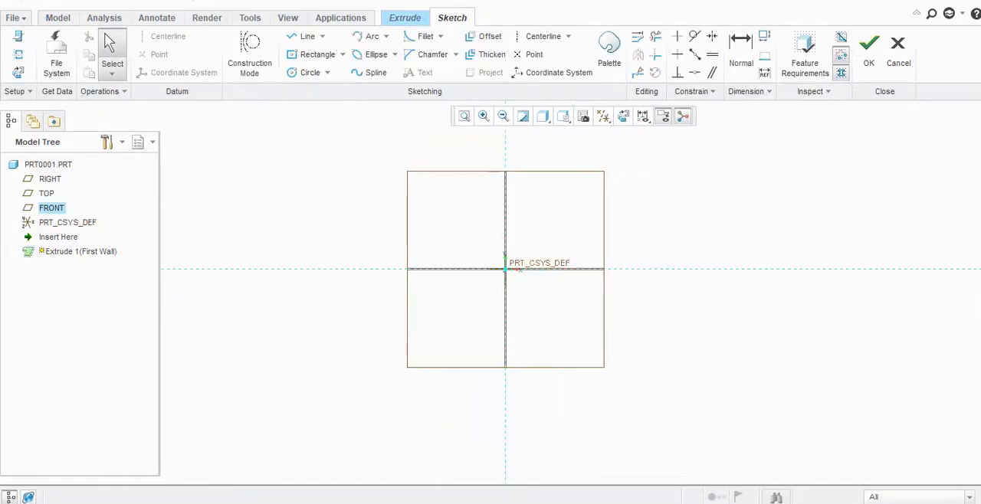
left_click(306, 37)
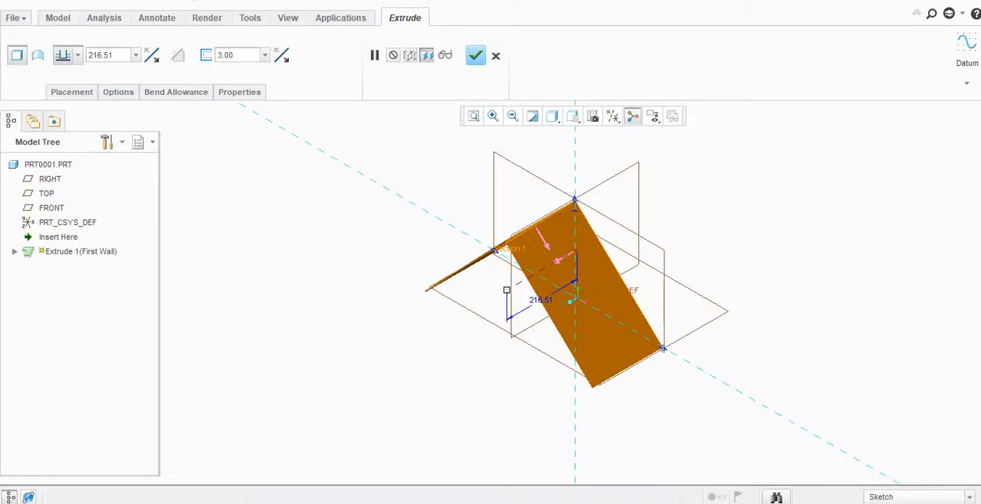
left_click(475, 55)
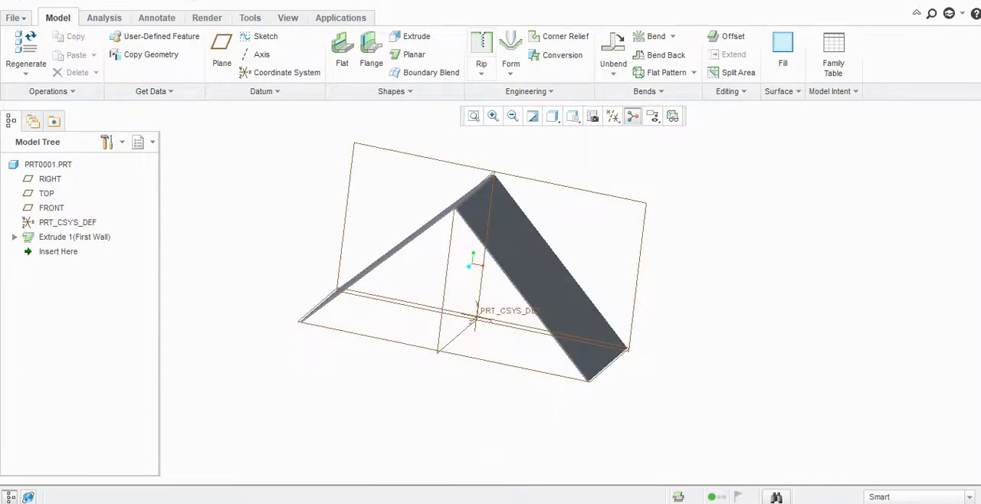
Sketch a two-crest wavy spline on the TOP plane along the wall's top edge as Sketch 1.
left_click(511, 68)
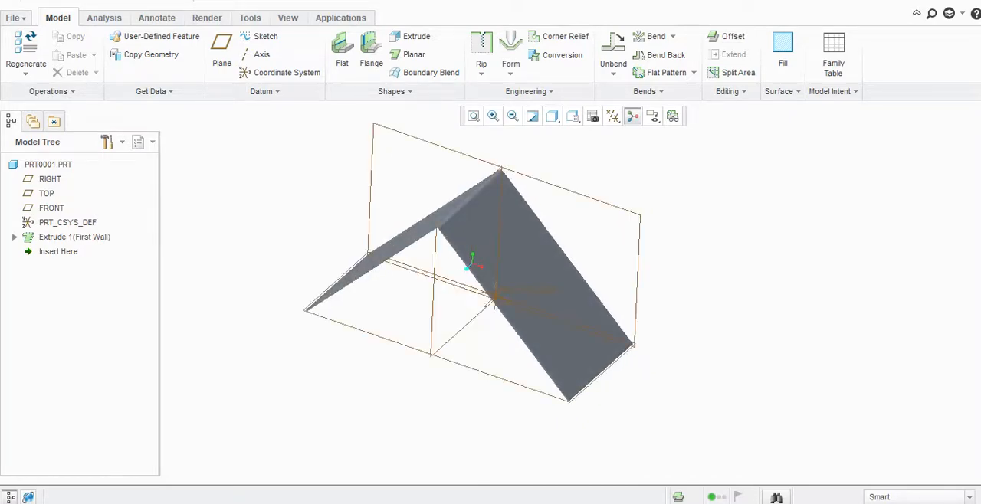
left_click(266, 37)
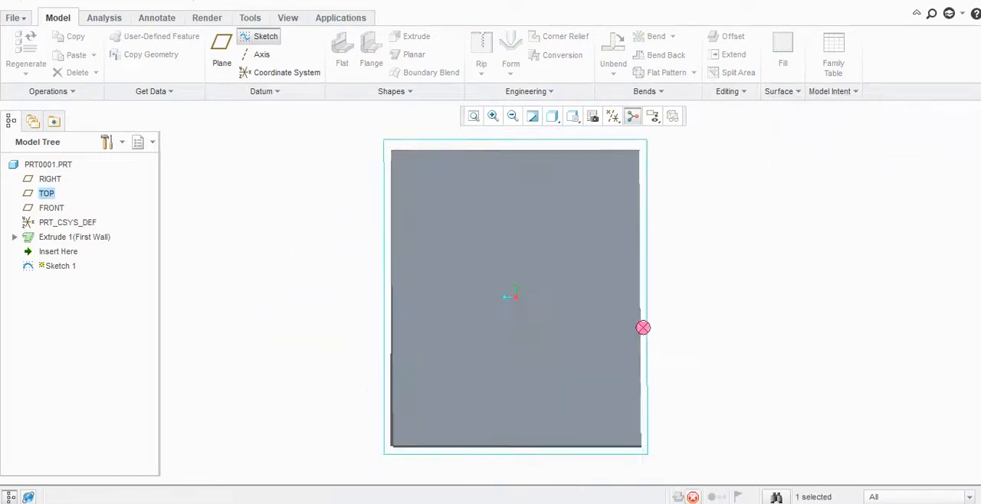
left_click(266, 36)
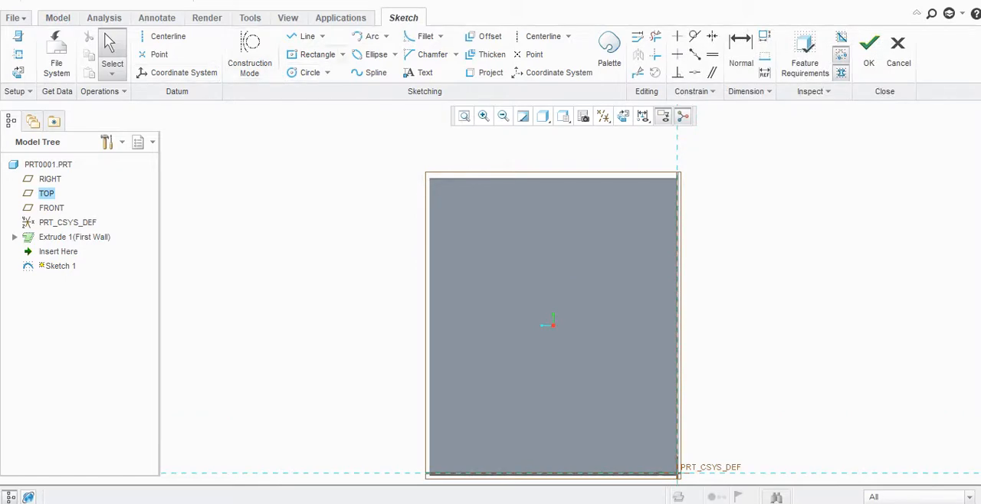
left_click(376, 72)
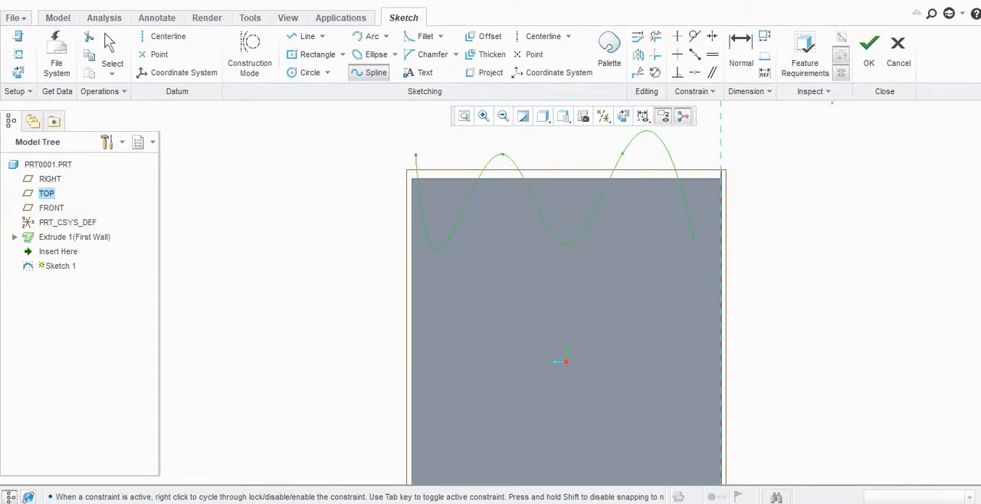
left_click(868, 43)
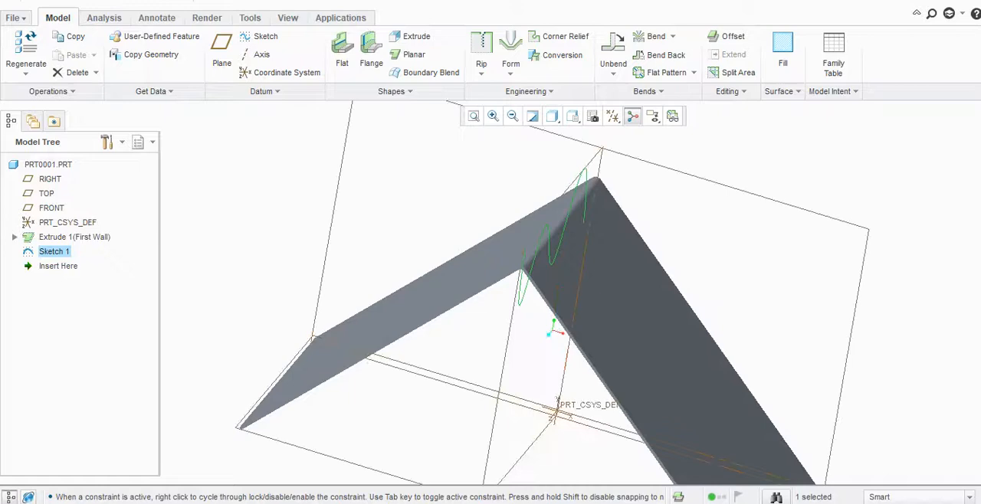
Extrude Sketch 1 as a wavy surface (Extrude 2) spanning the top of the bent wall.
left_click(417, 37)
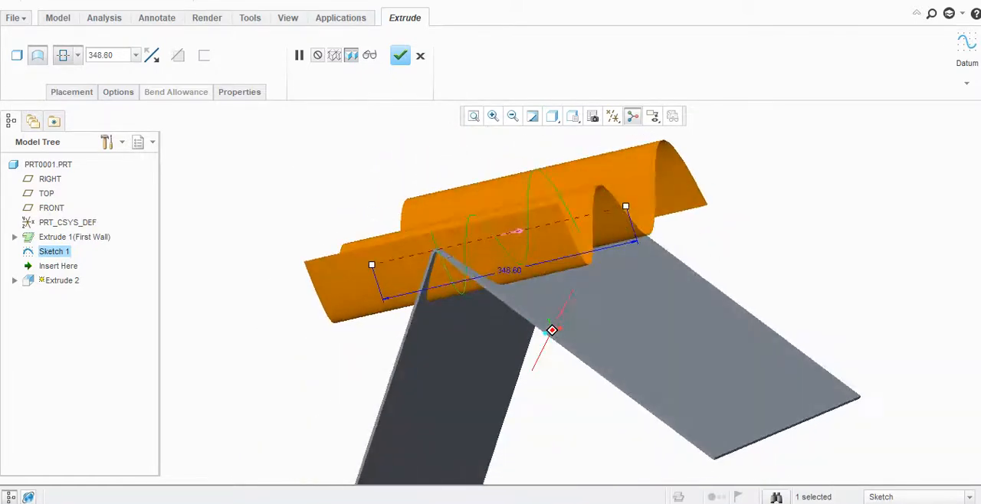
left_click(399, 55)
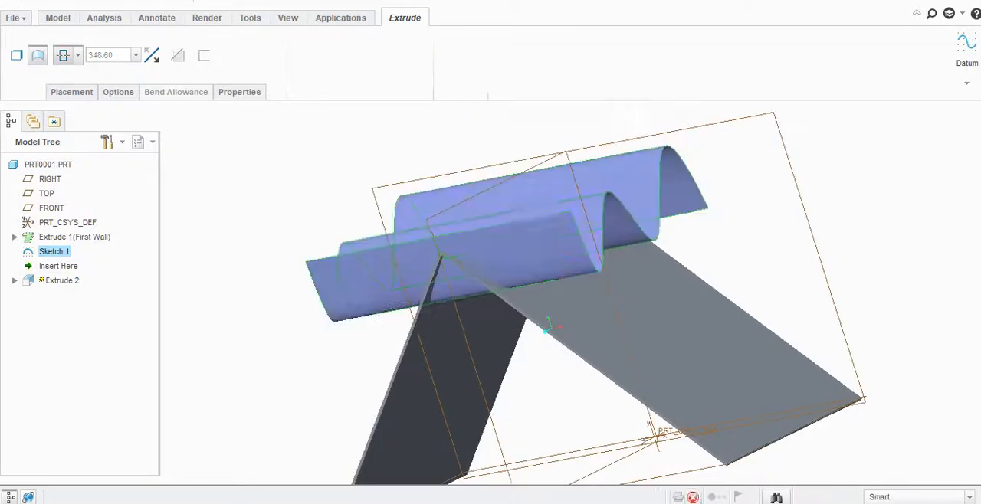
left_click(58, 18)
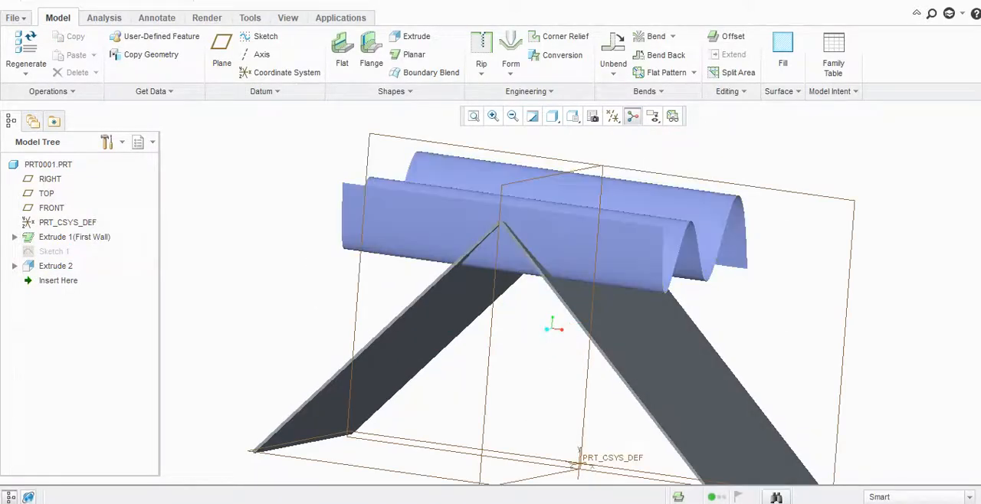
Start a Quilt Form and select the wavy Extrude 2 surface as the forming quilt.
left_click(510, 63)
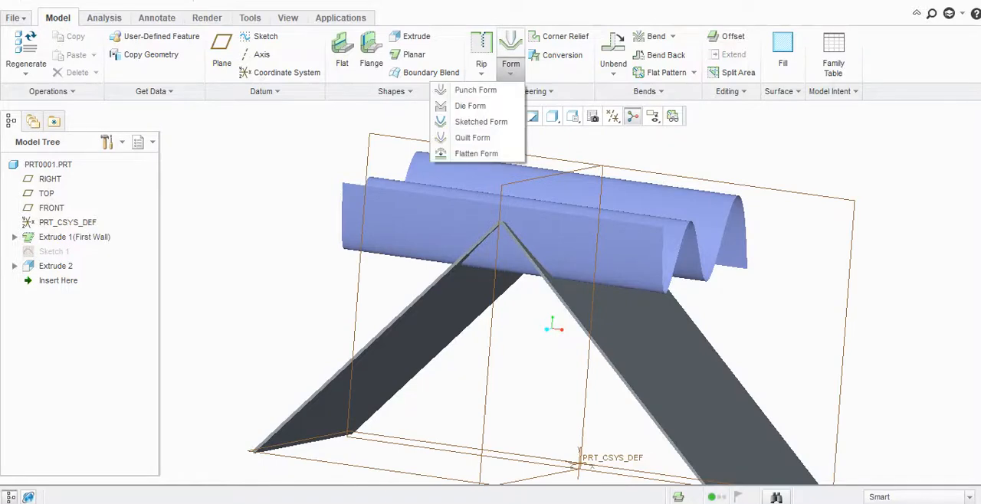
mouse_move(472, 138)
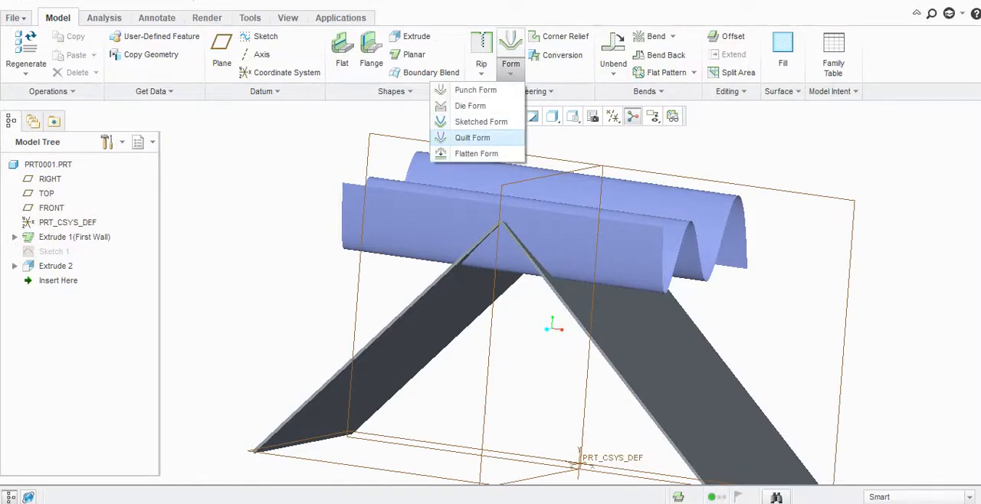
left_click(472, 138)
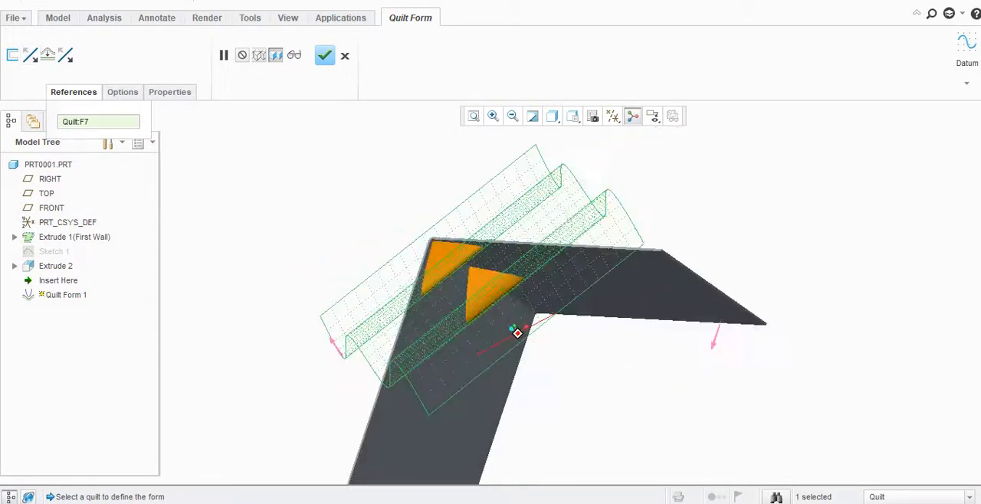
left_click(224, 56)
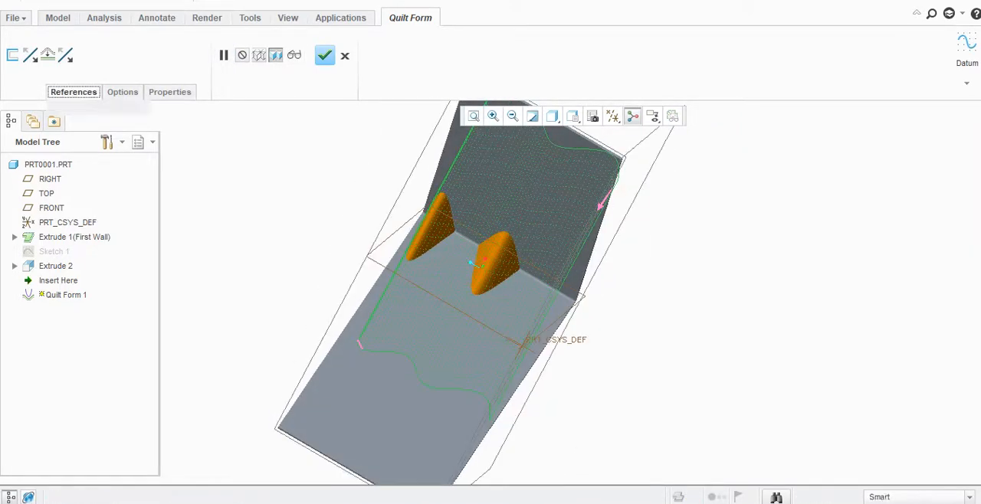
Complete Quilt Form 1 with outside non-placement edge rounding, placement edges unrounded, original geometry visible.
left_click(122, 92)
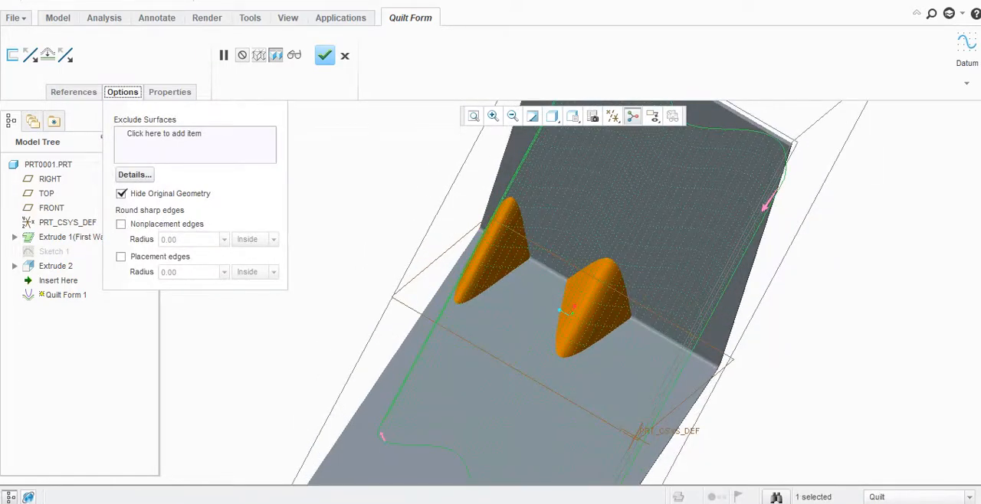
left_click(121, 224)
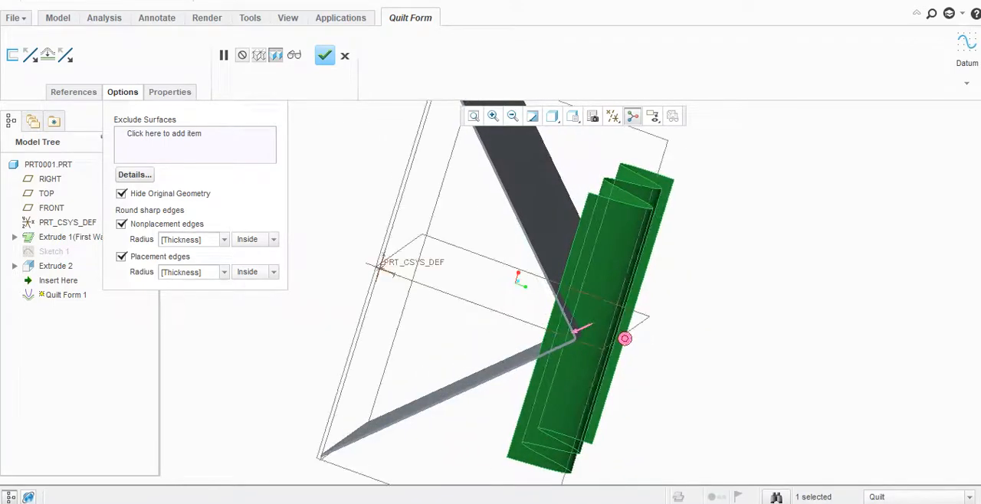
left_click(272, 272)
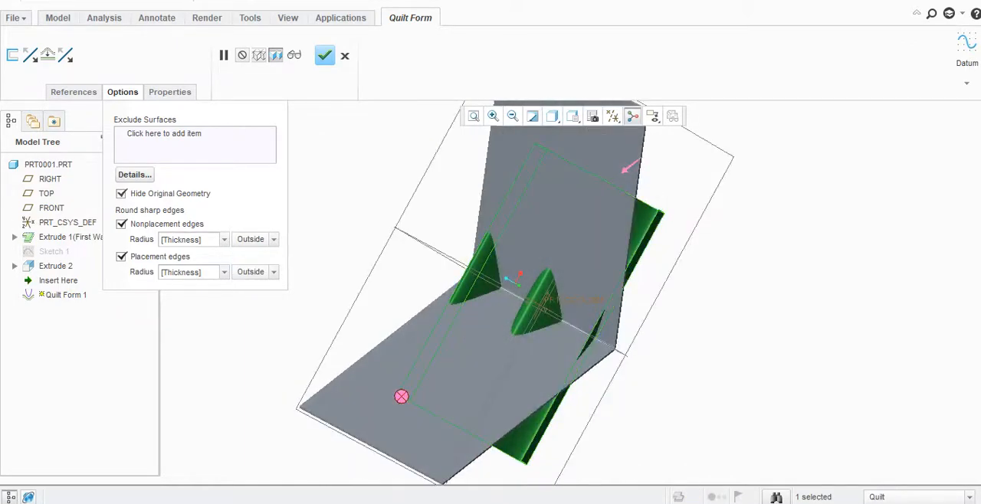
left_click(121, 193)
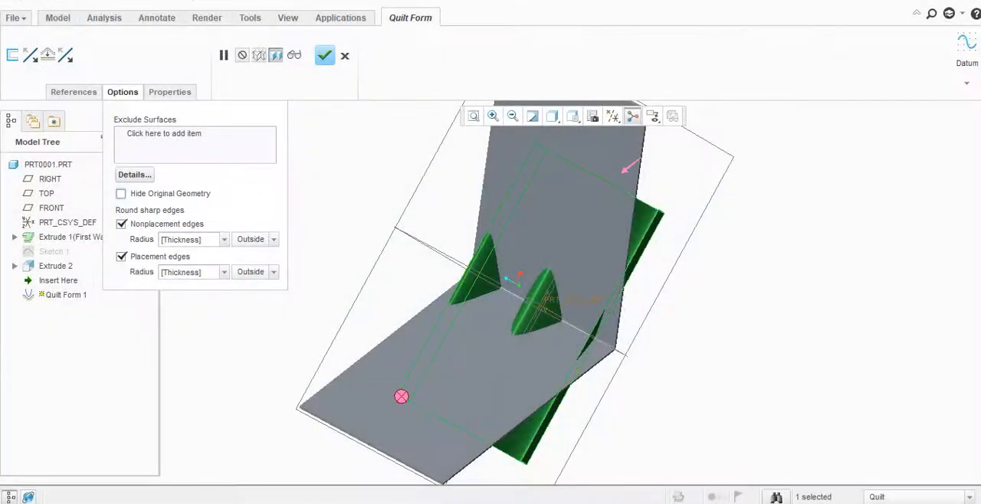
left_click(121, 256)
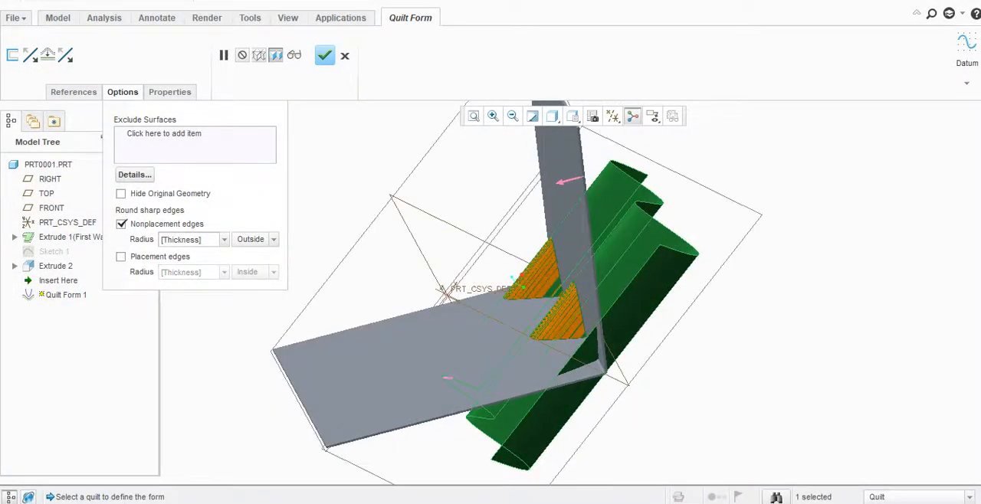
left_click(224, 55)
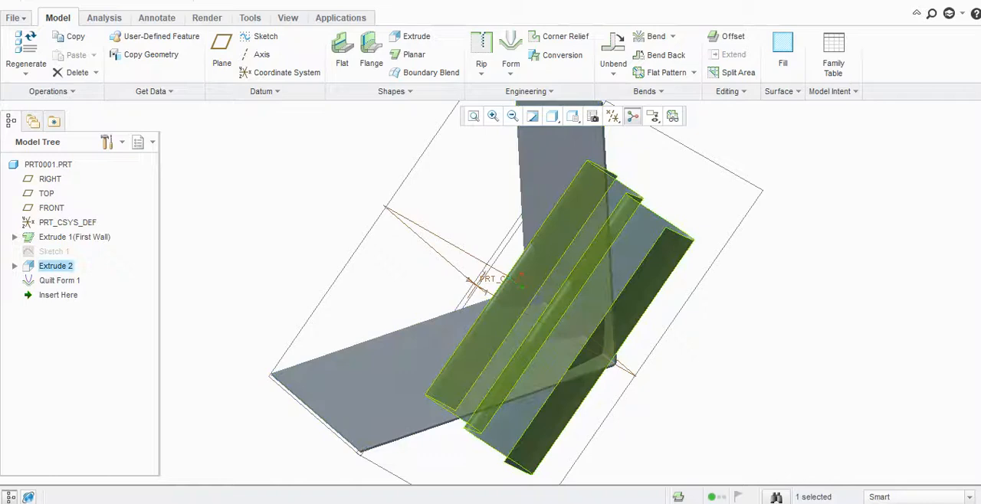
Hide the Extrude 2 surface and reopen Quilt Form 1 for editing.
right_click(56, 267)
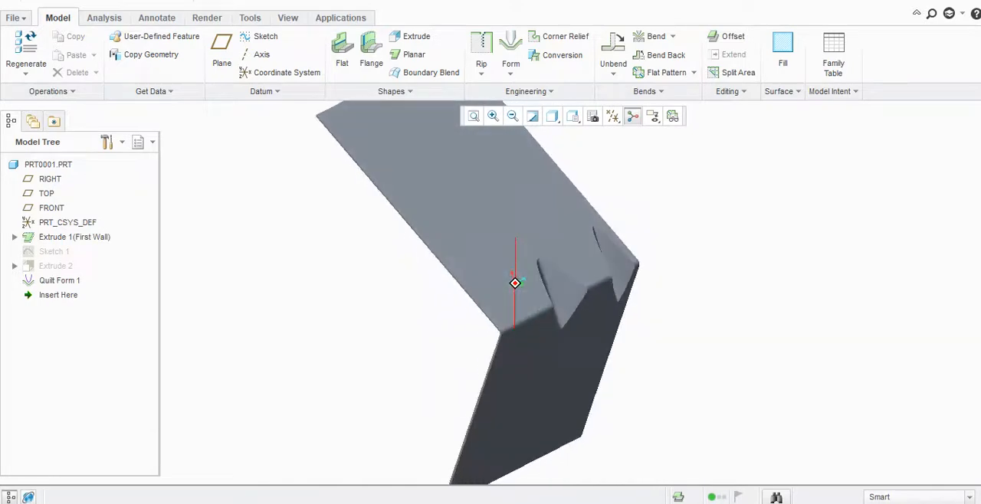
left_click(58, 279)
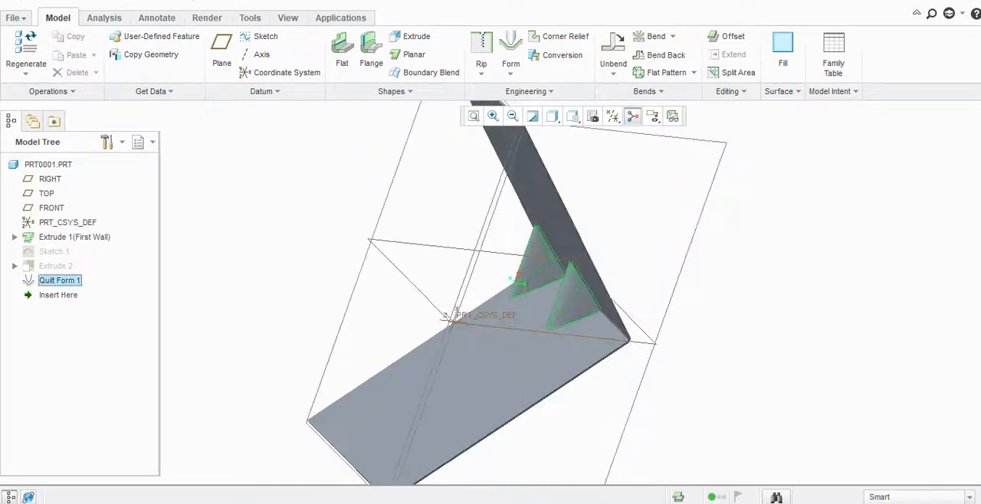
double_click(58, 279)
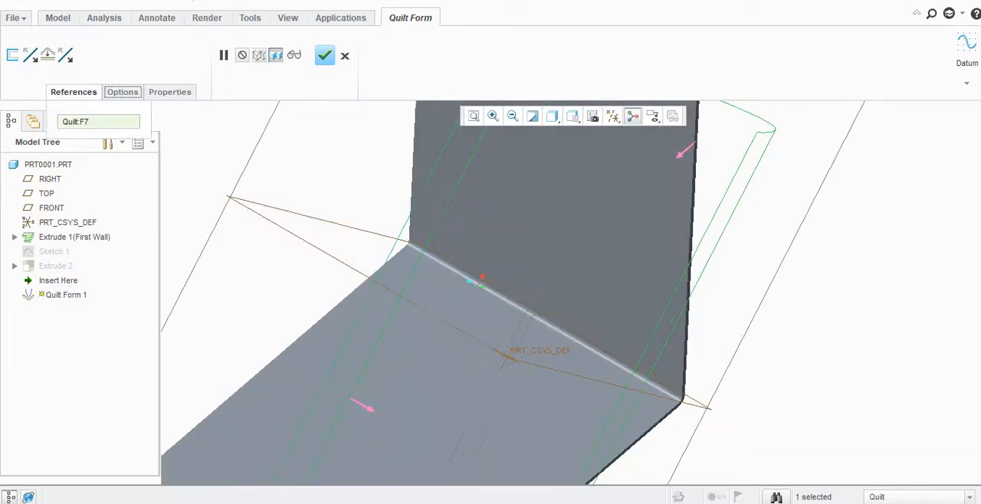
Set non-placement rounds to 2.5*Thickness and enable placement edge rounding at radius 1.00.
left_click(122, 92)
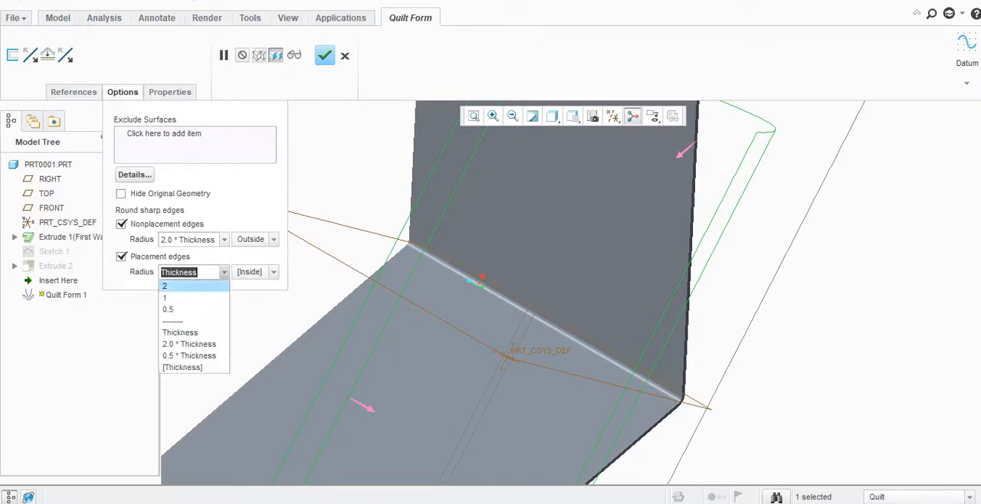
left_click(189, 343)
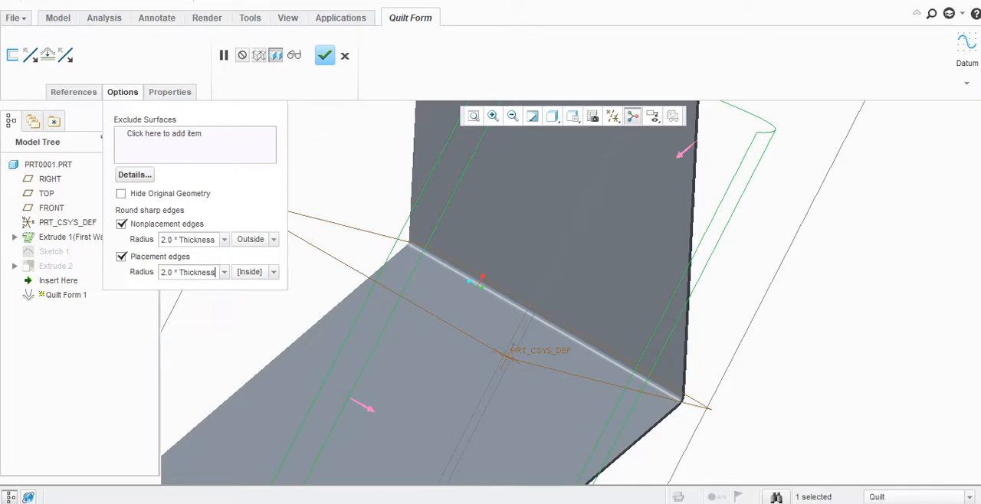
left_click(224, 273)
type("1")
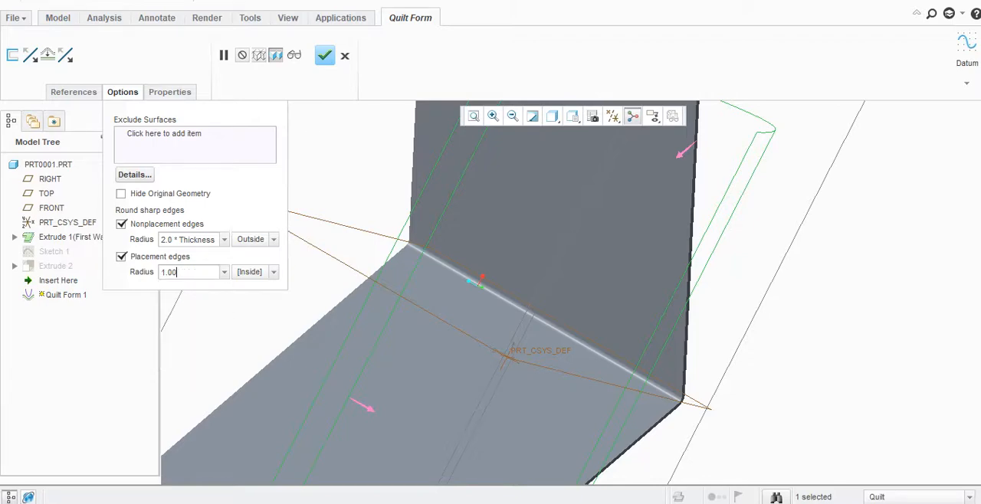
left_click(273, 271)
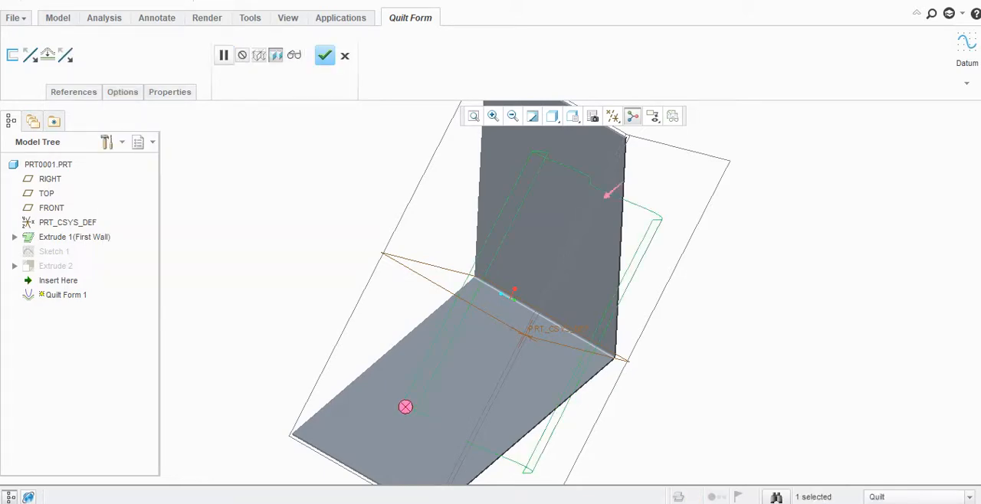
Redefine Quilt Form 1 with 2.50 non-placement radius and 2.00 inside placement rounds.
left_click(122, 92)
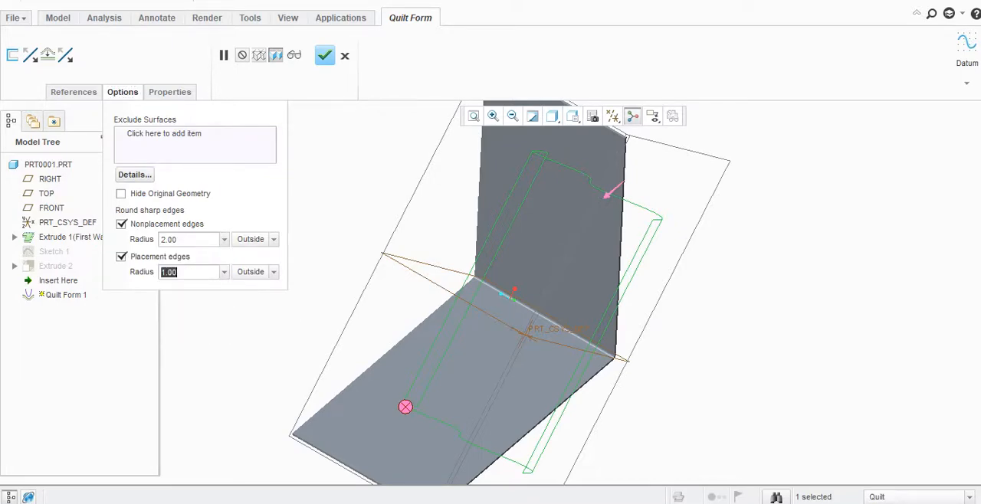
type("2.00")
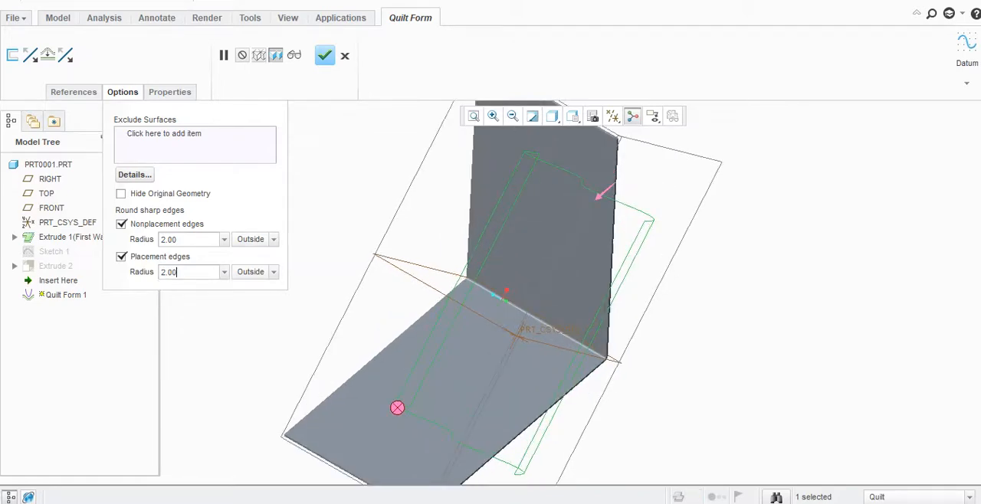
left_click(121, 258)
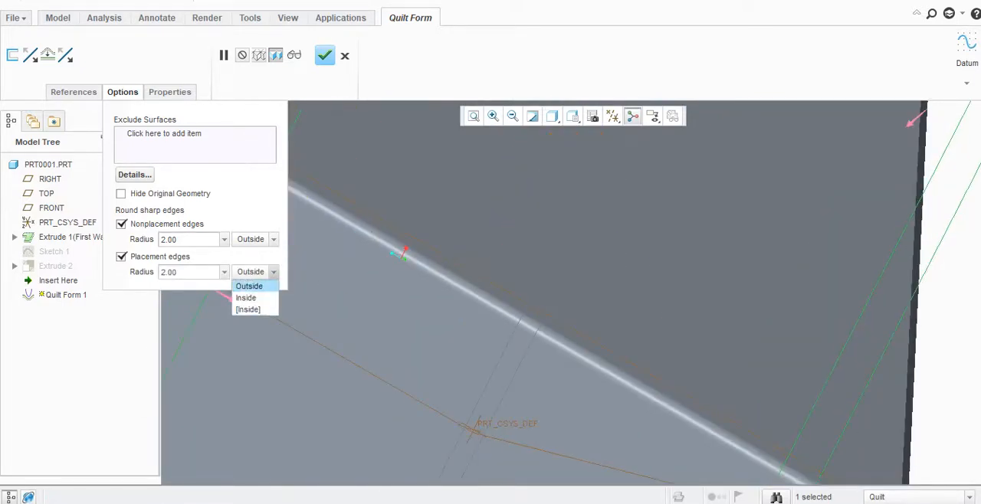
left_click(248, 310)
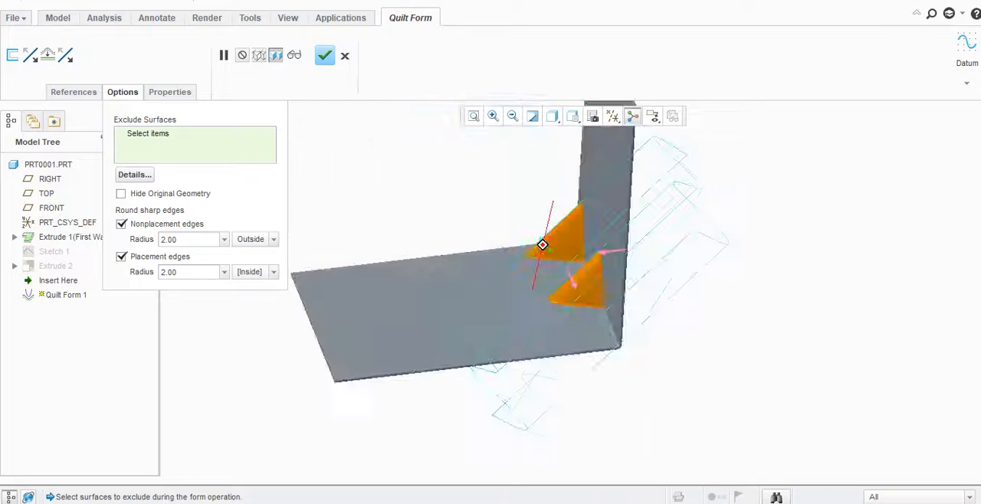
left_click(325, 55)
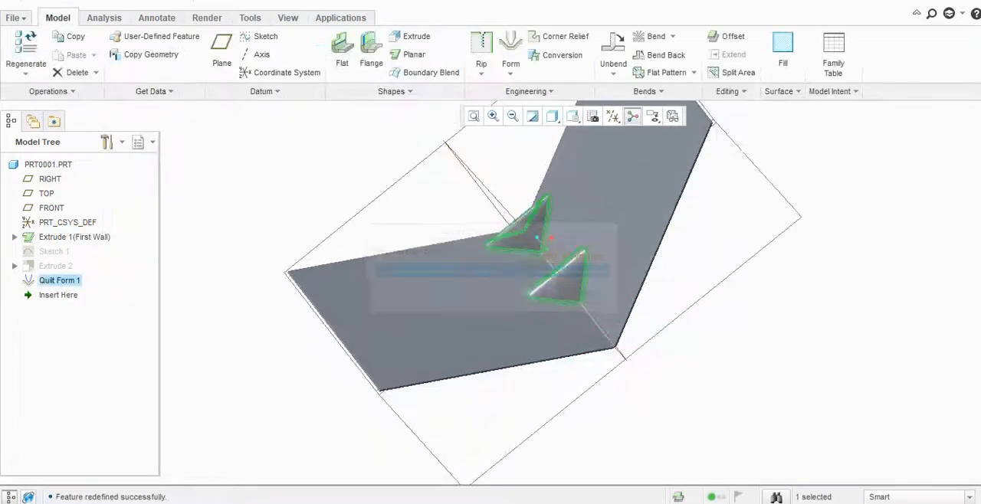